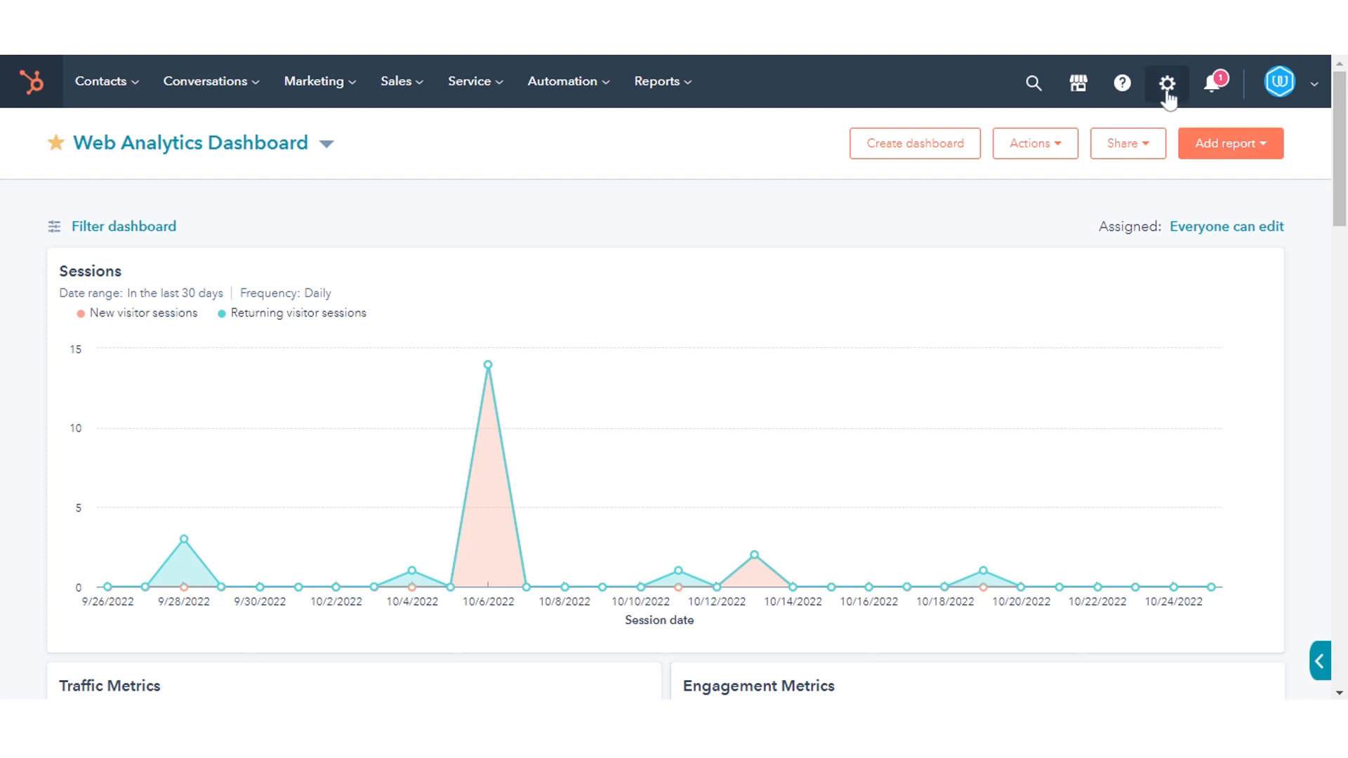
From Settings, choose Import blog in the blog dropdown to reach Content Import.
{"action": "left_click", "coordinate": [1165, 82]}
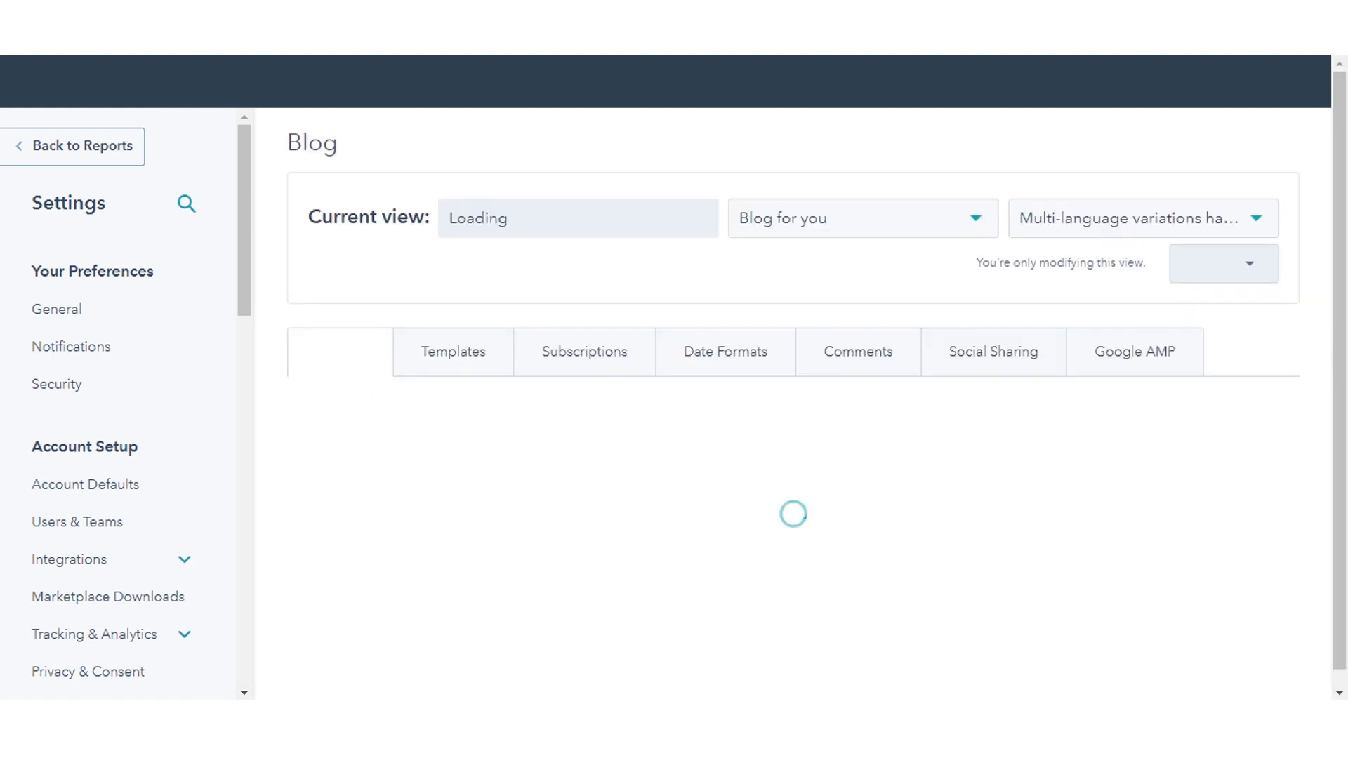
{"action": "left_click", "coordinate": [863, 218]}
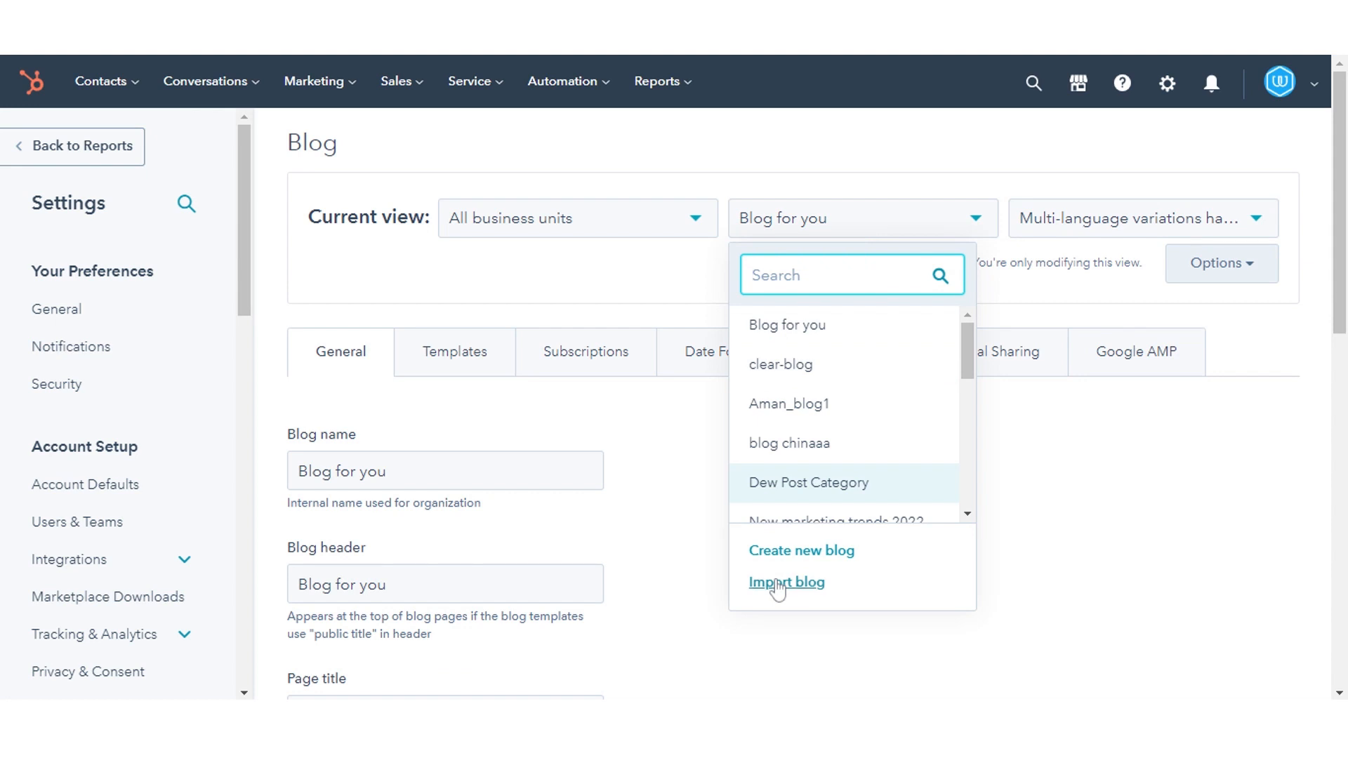
{"action": "left_click", "coordinate": [786, 582]}
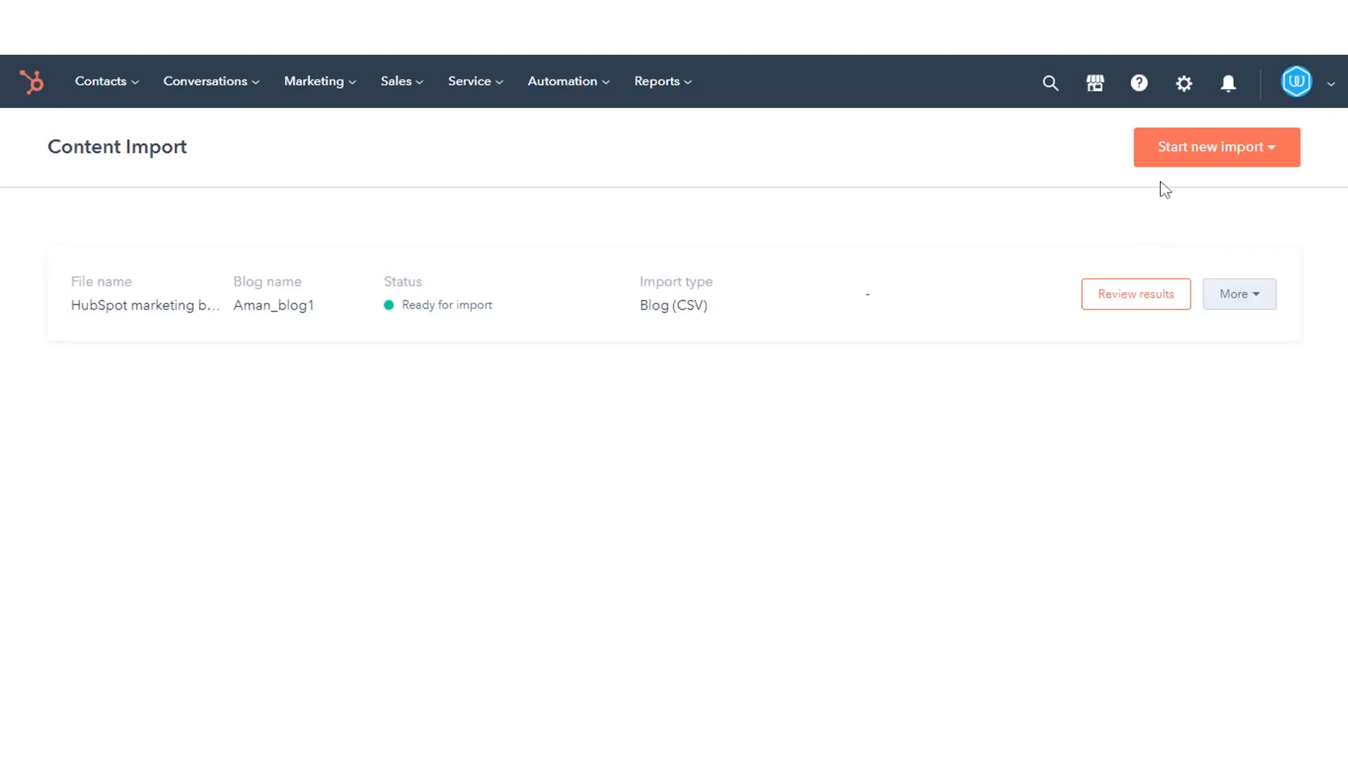
Start a new import of type Blog posts.
{"action": "left_click", "coordinate": [1217, 148]}
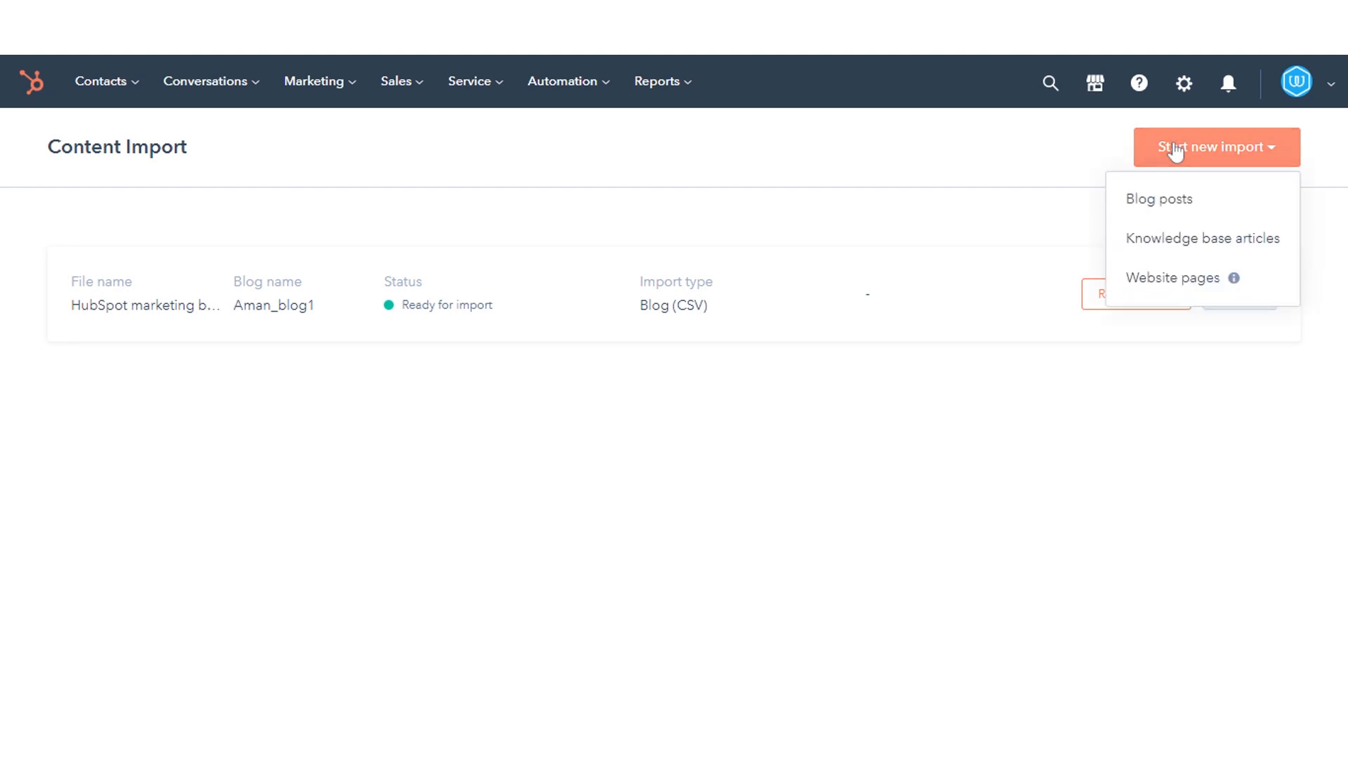
{"action": "mouse_move", "coordinate": [1163, 207]}
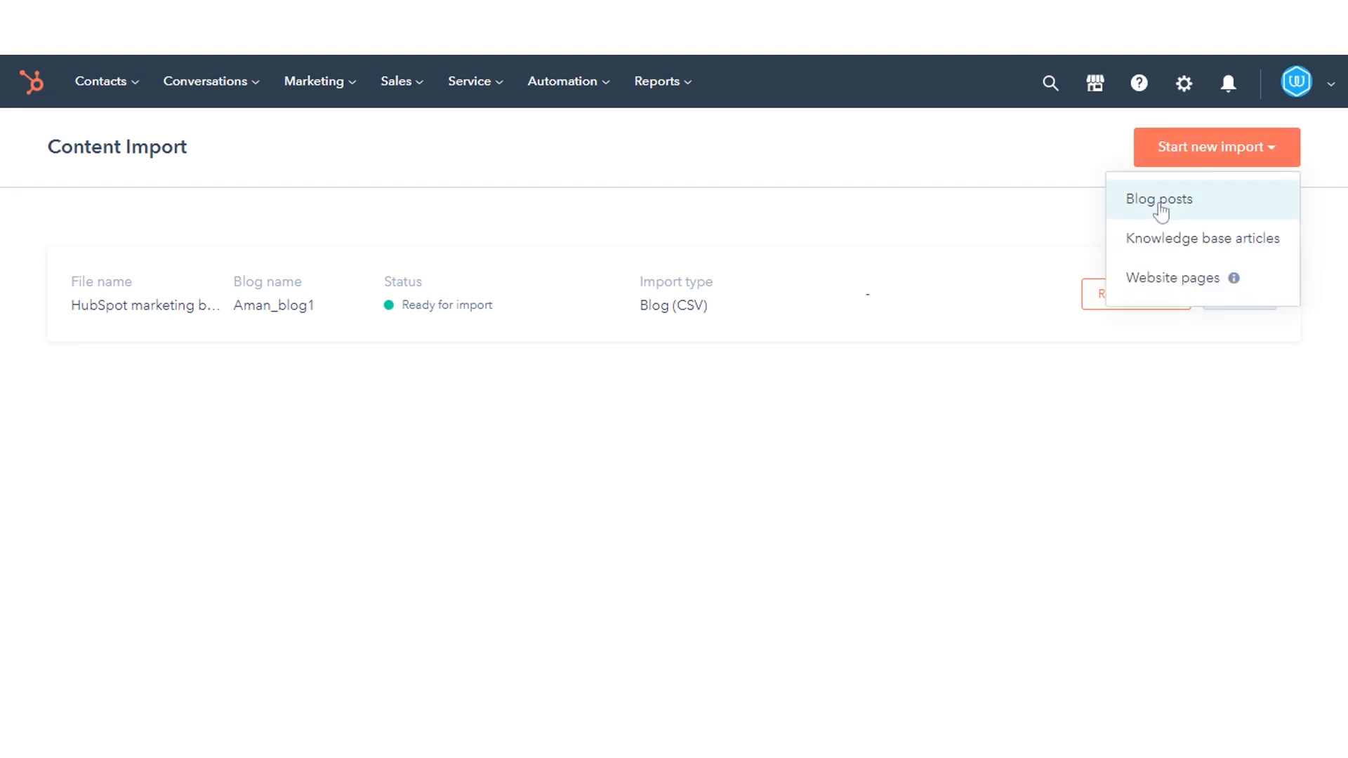
{"action": "left_click", "coordinate": [1159, 199]}
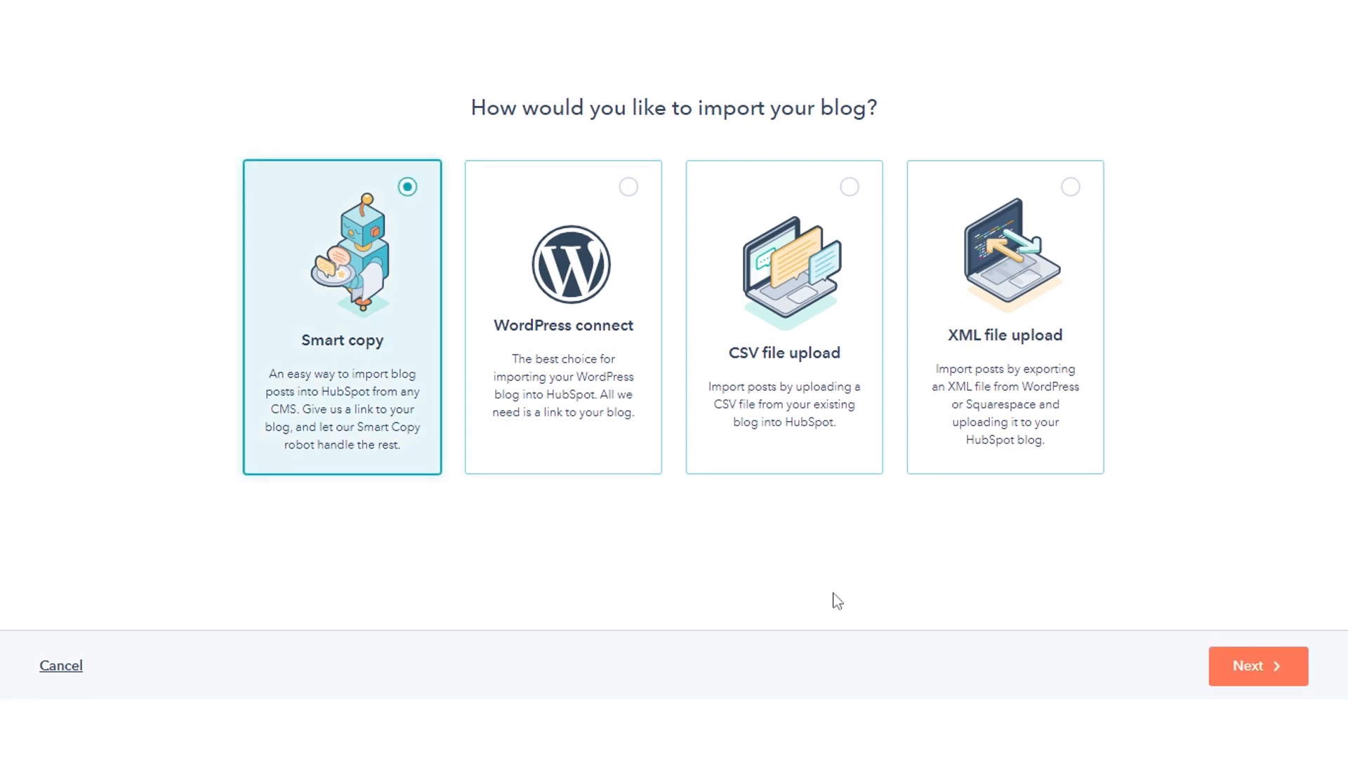
Continue with Smart copy and enter the pressidium.com blog homepage and recent post URLs.
{"action": "left_click", "coordinate": [1255, 665]}
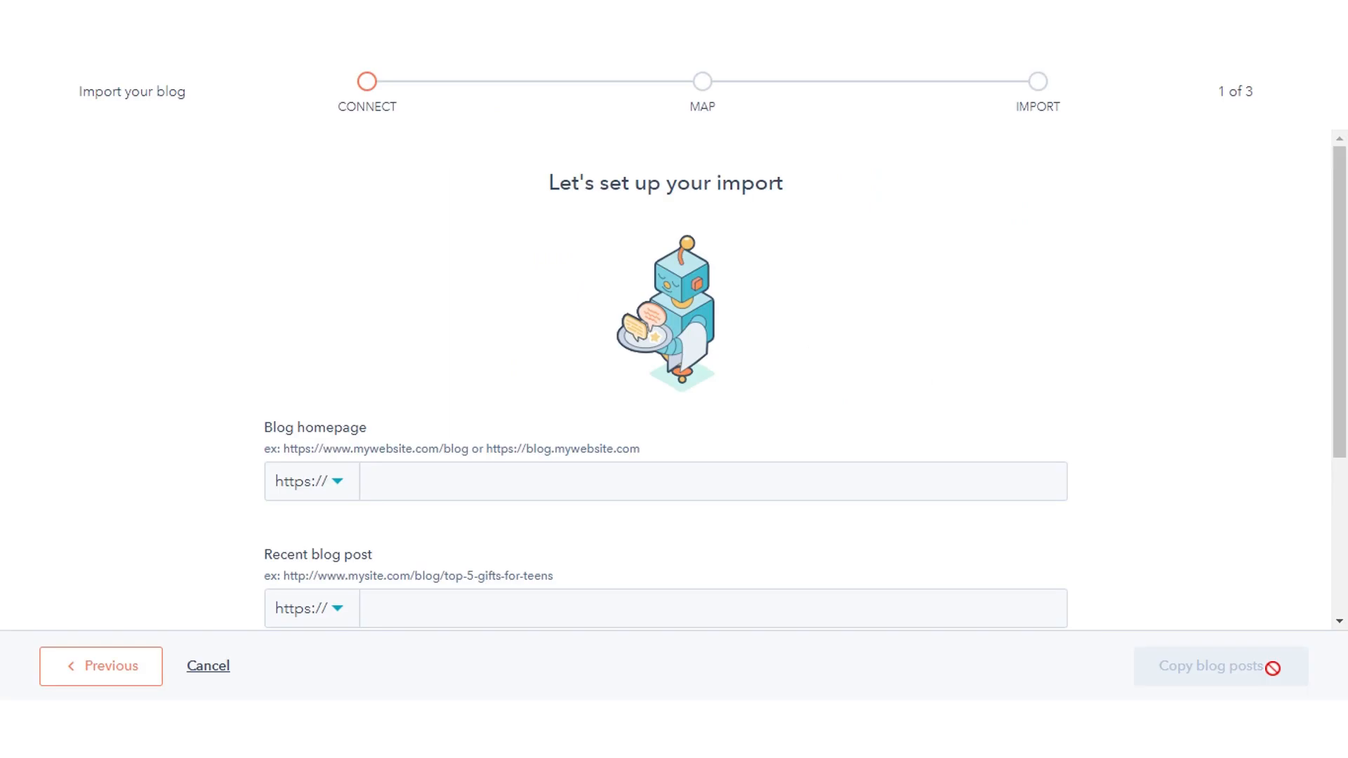
{"action": "left_click", "coordinate": [742, 487]}
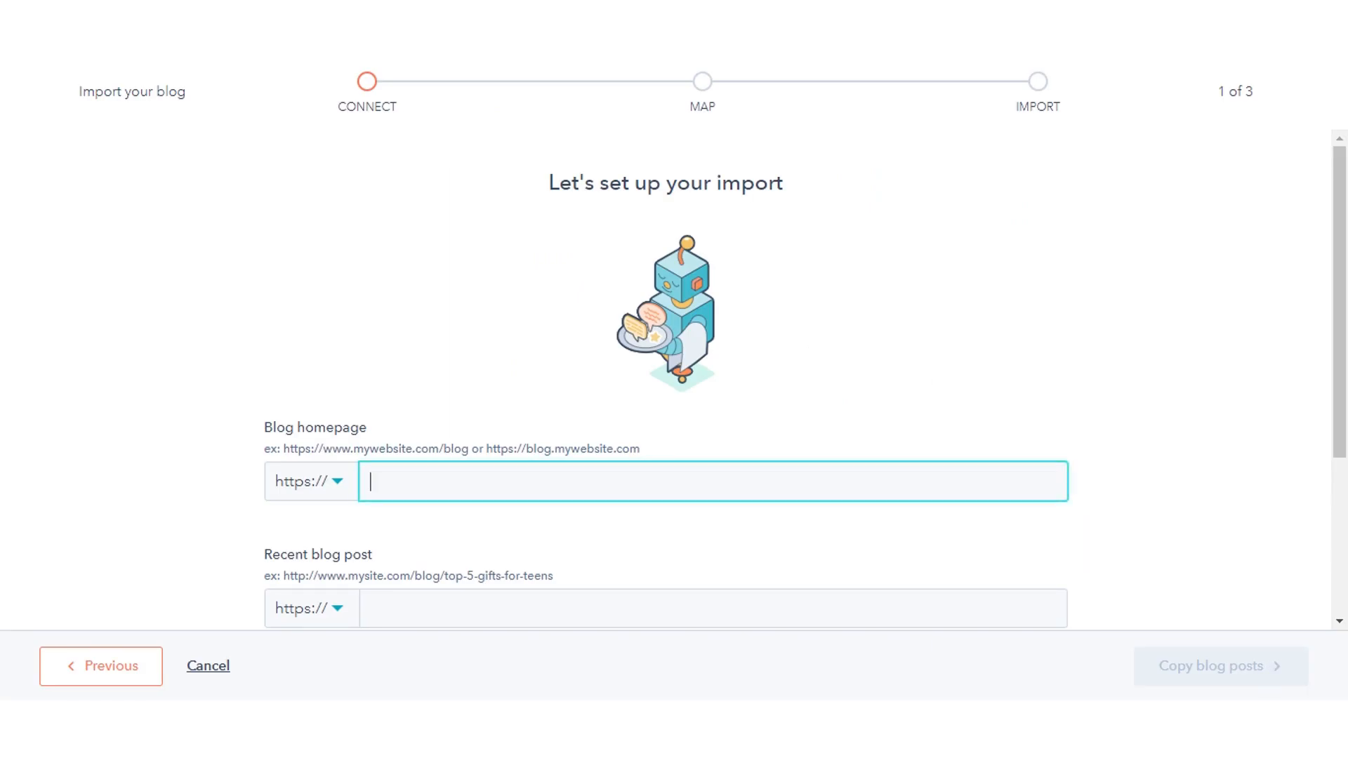
{"action": "type", "text": "ressidium.com/blog/5-tips-to-help-you-choose-the-right-domain-name-for-your-wordpress-site/"}
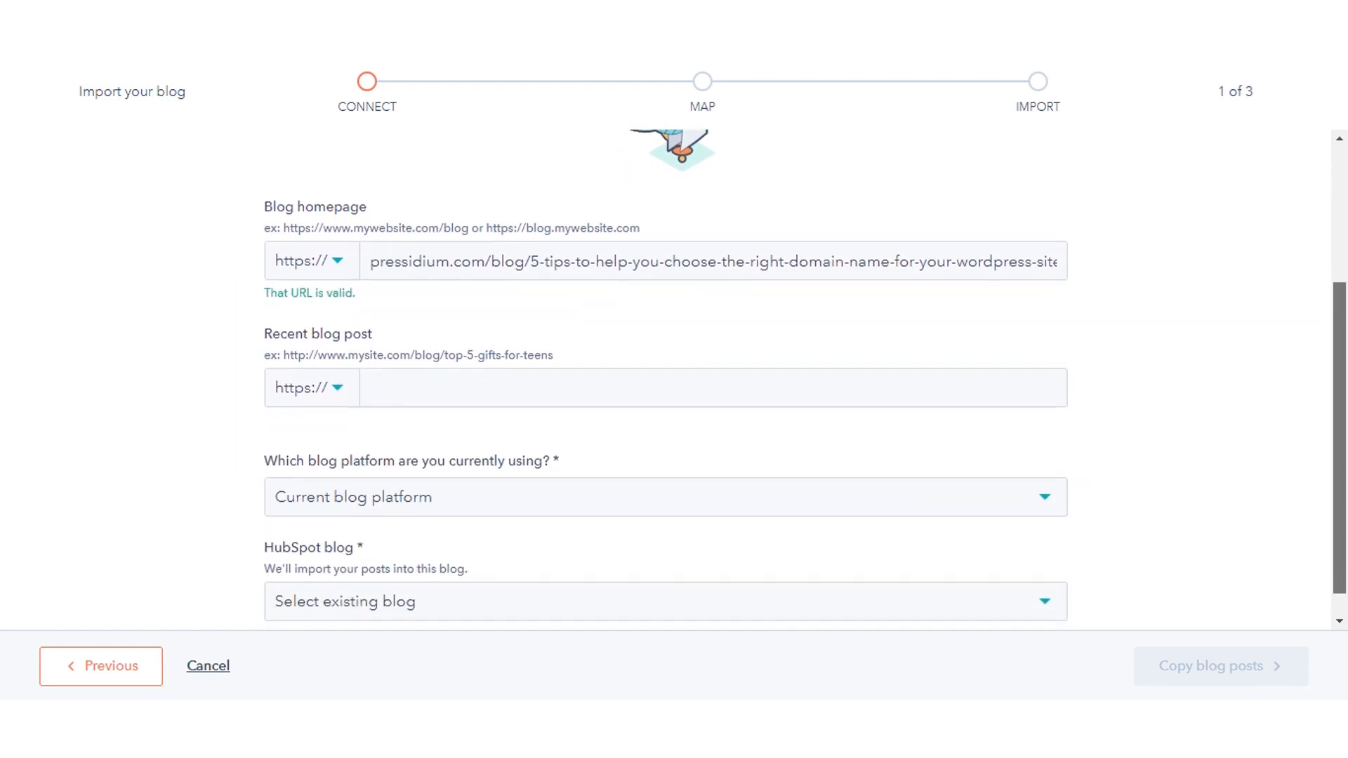
{"action": "left_click", "coordinate": [739, 385]}
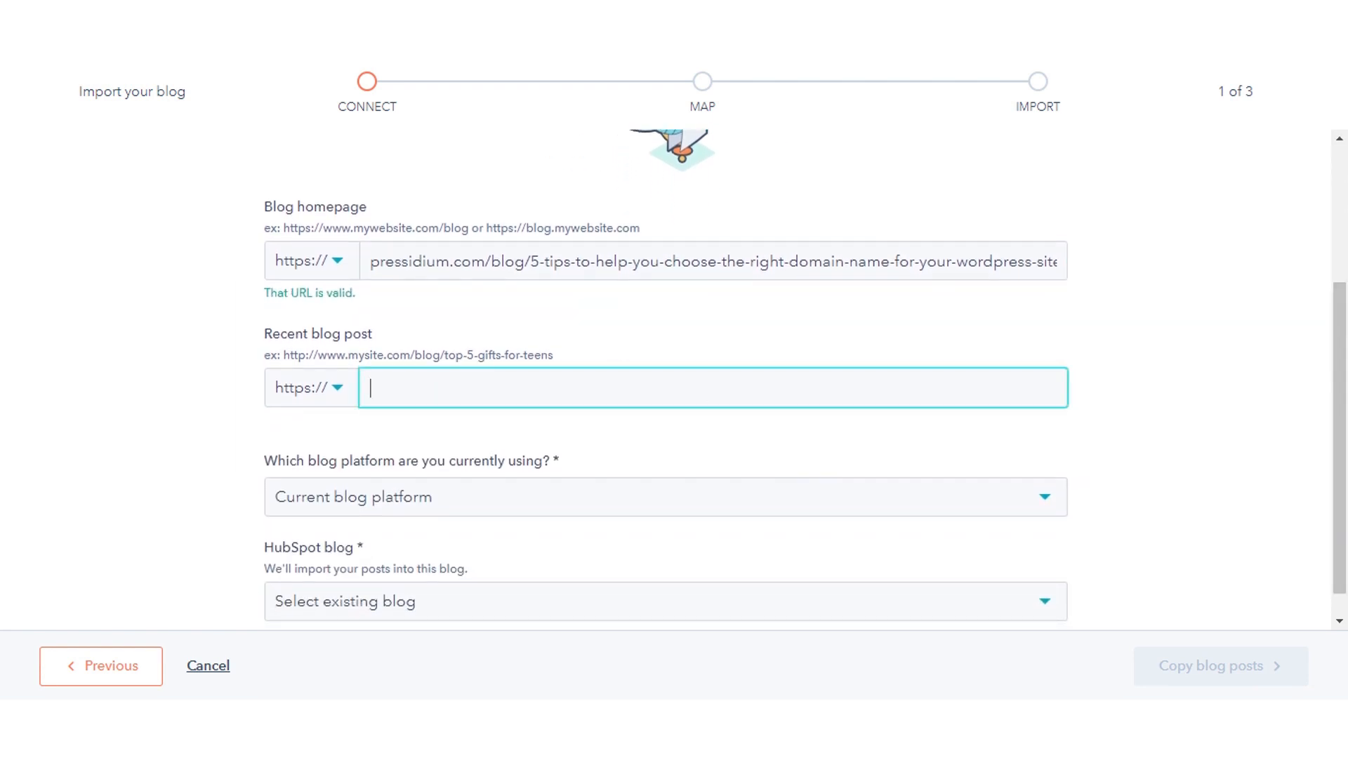
{"action": "type", "text": "pressidium.com/blog/5-tips-to-help-you-choose-the-right-domain-name-for-your-wordpress-site"}
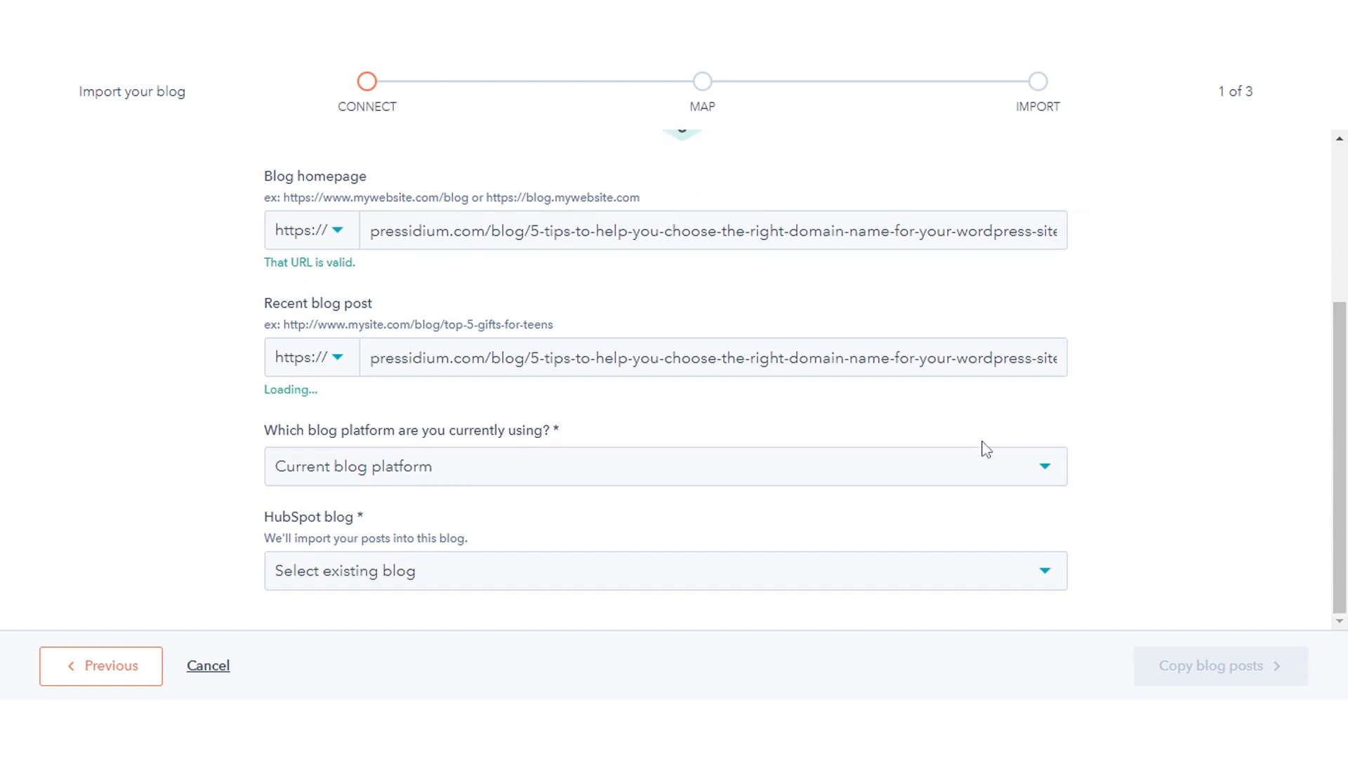
Set the platform to WordPress and destination to Blog for you, then copy posts.
{"action": "left_click", "coordinate": [663, 467]}
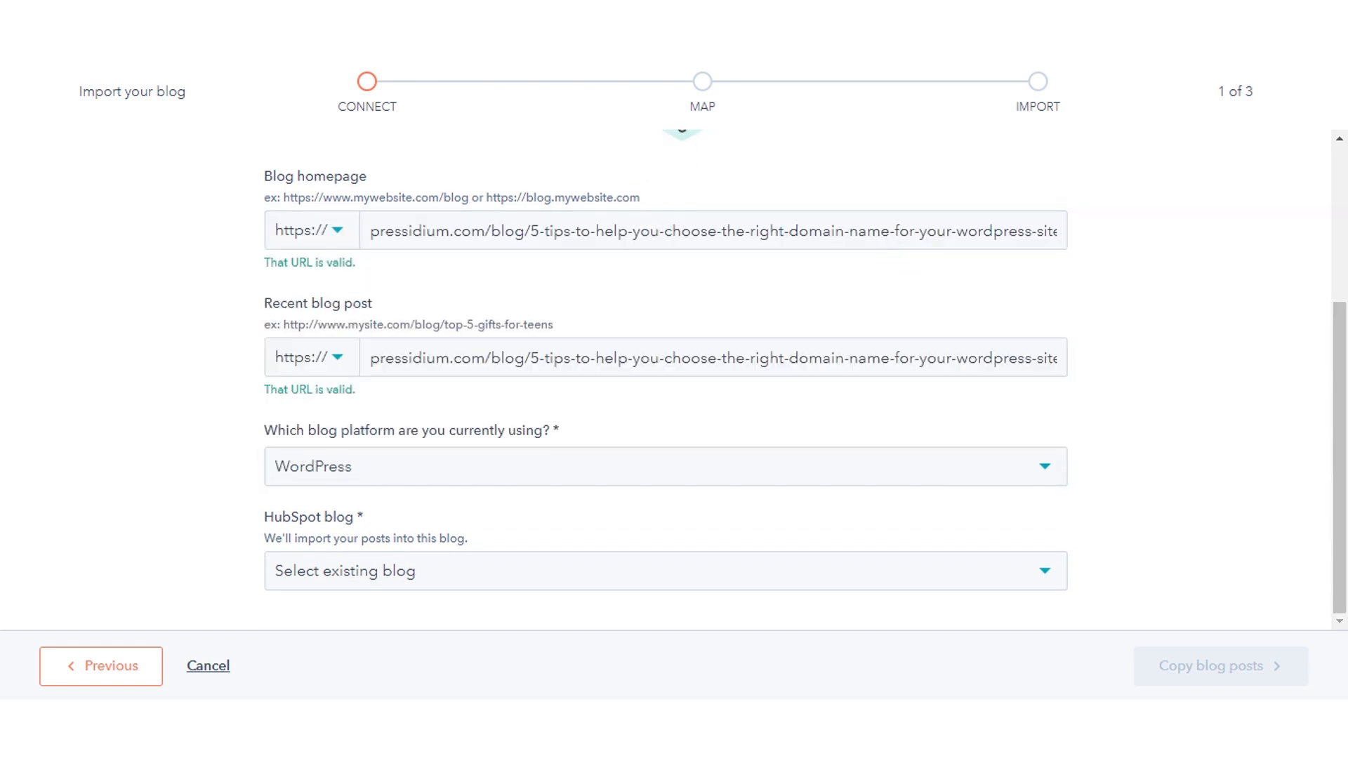
{"action": "left_click", "coordinate": [664, 570]}
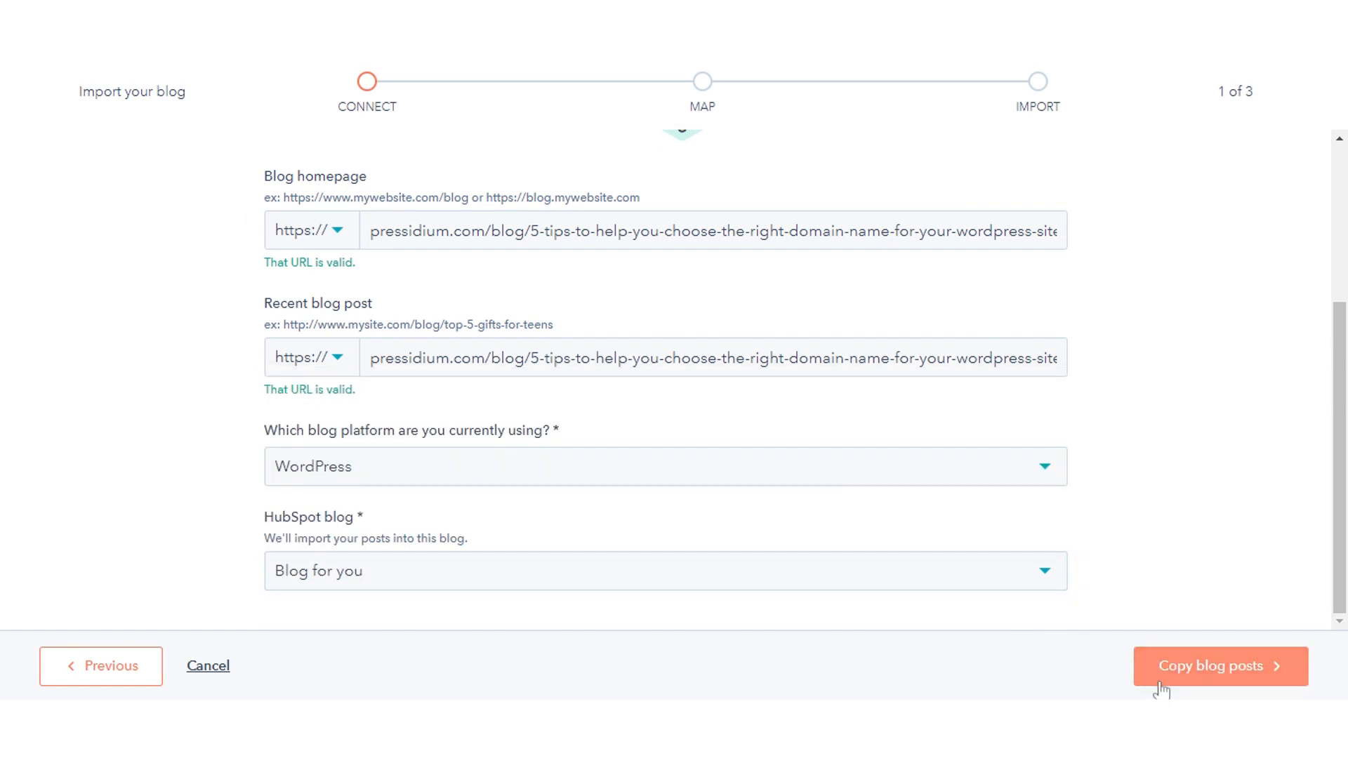
{"action": "left_click", "coordinate": [1220, 666]}
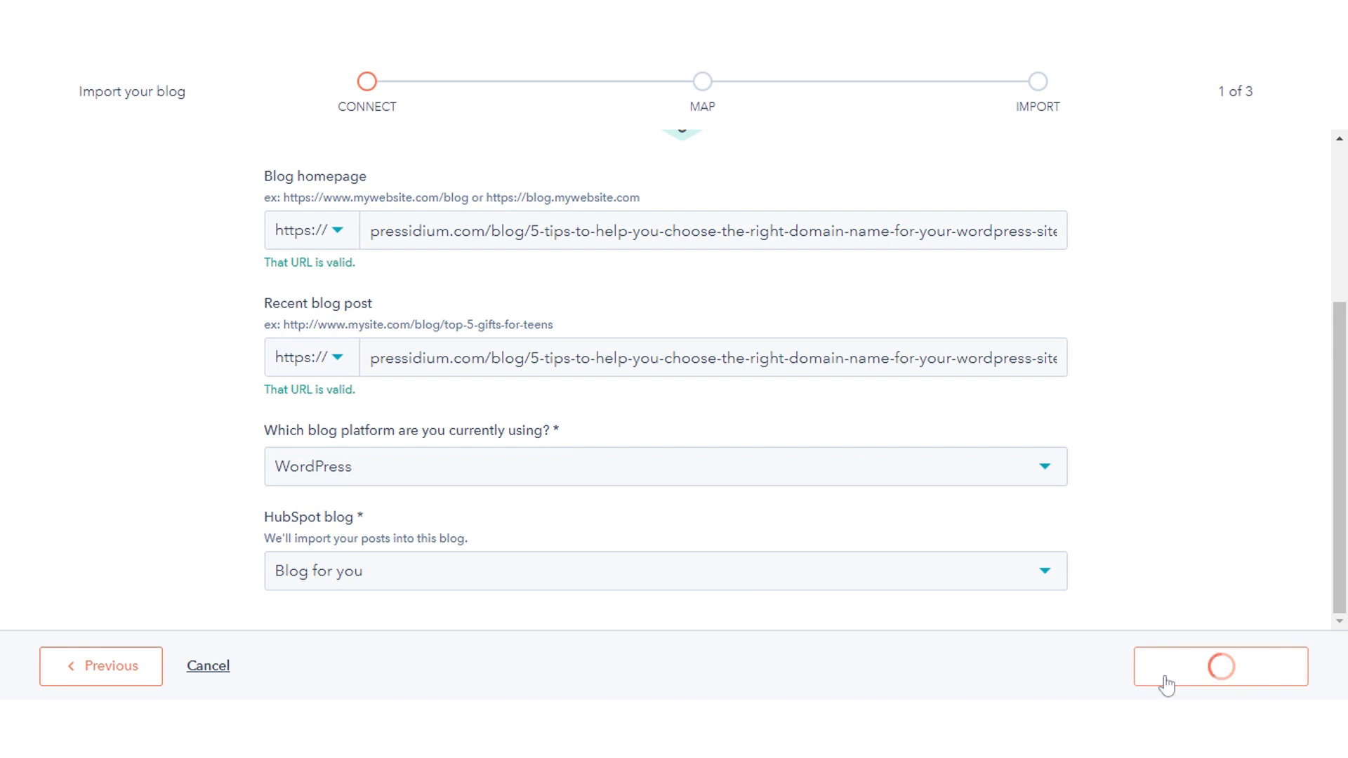
{"action": "left_click", "coordinate": [1221, 666]}
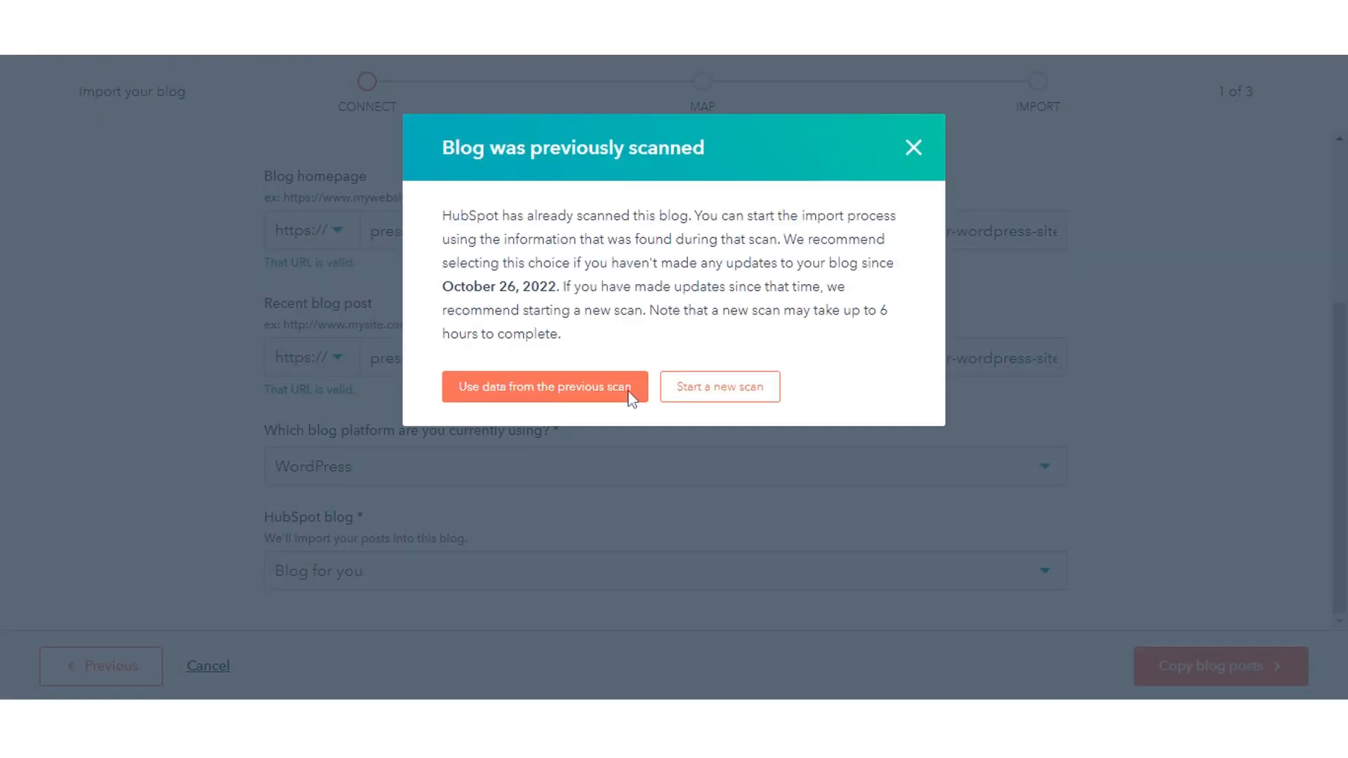
Use data from the previous scan and start mapping the blog content.
{"action": "left_click", "coordinate": [544, 387]}
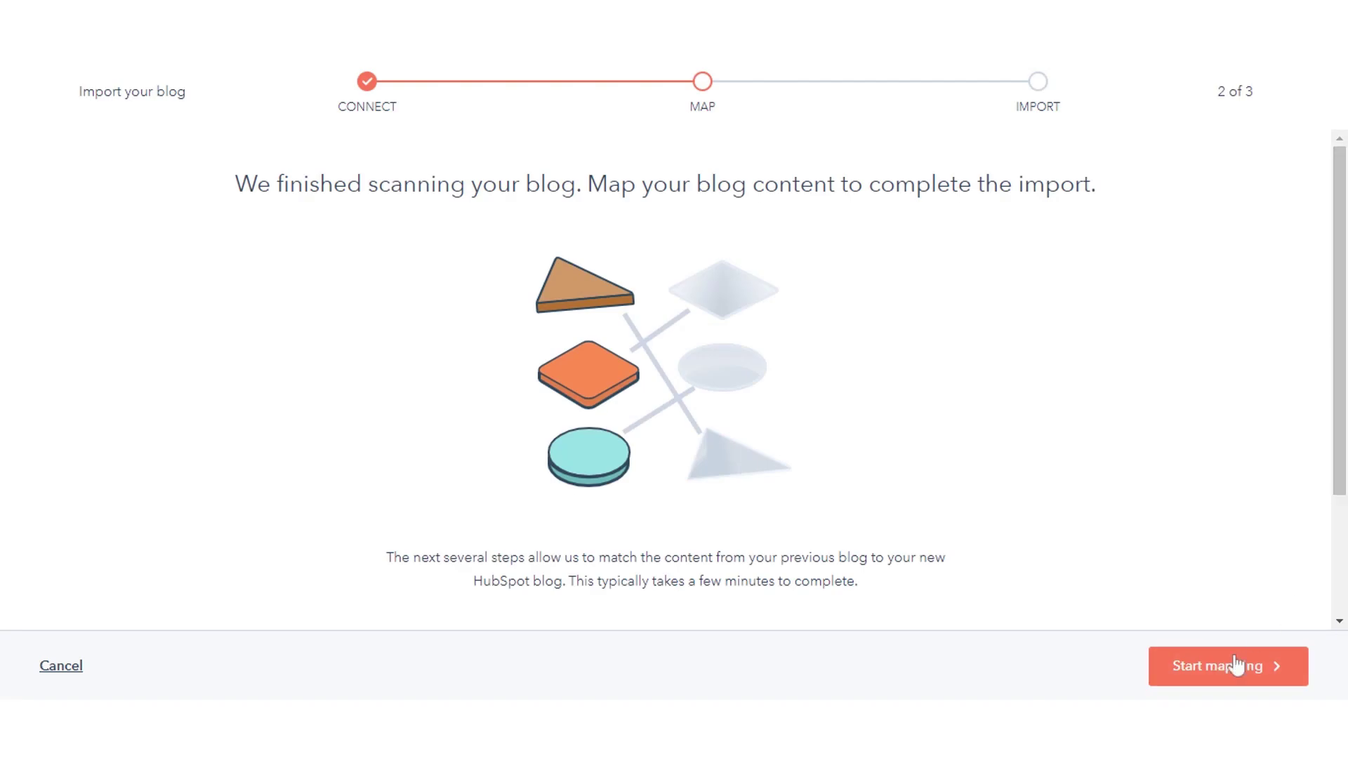
{"action": "left_click", "coordinate": [1229, 666]}
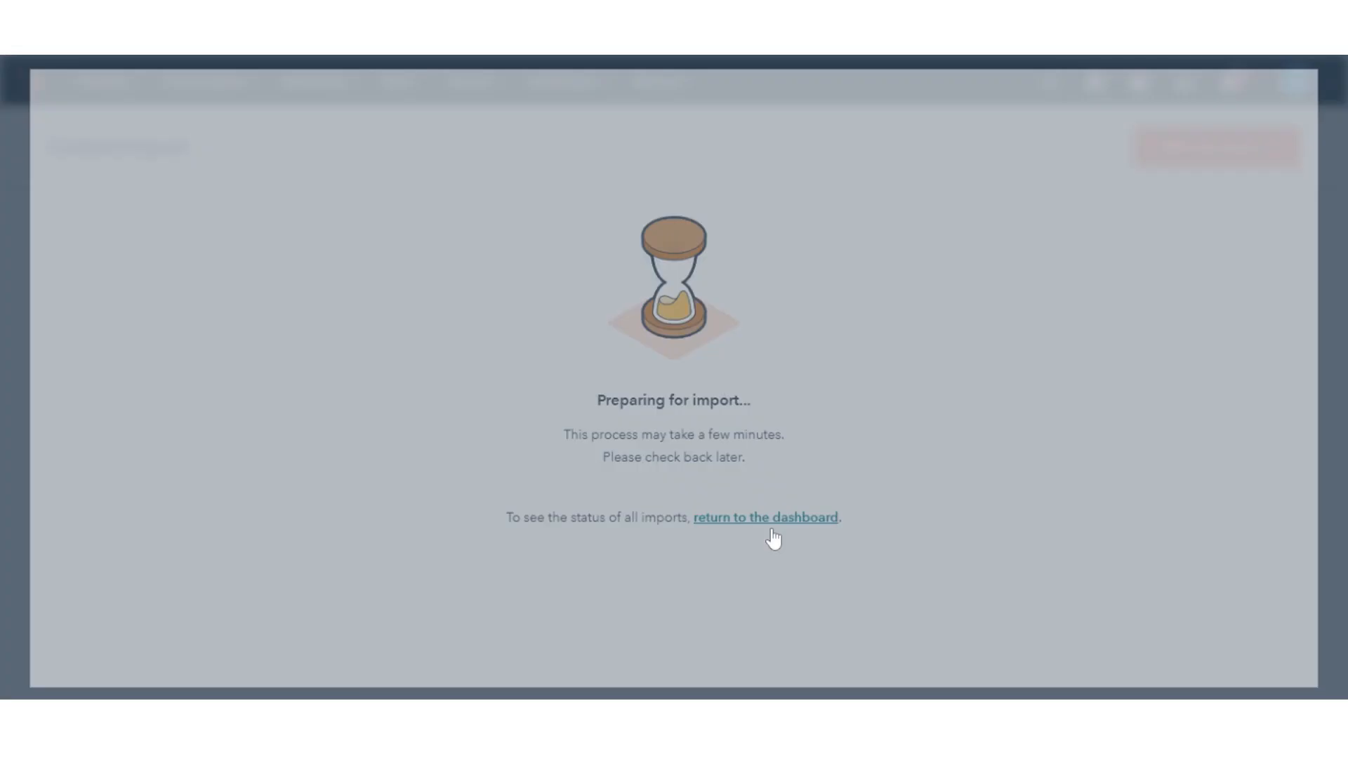
Return to the dashboard, review the Smart Copy results, and select the first post.
{"action": "left_click", "coordinate": [765, 518]}
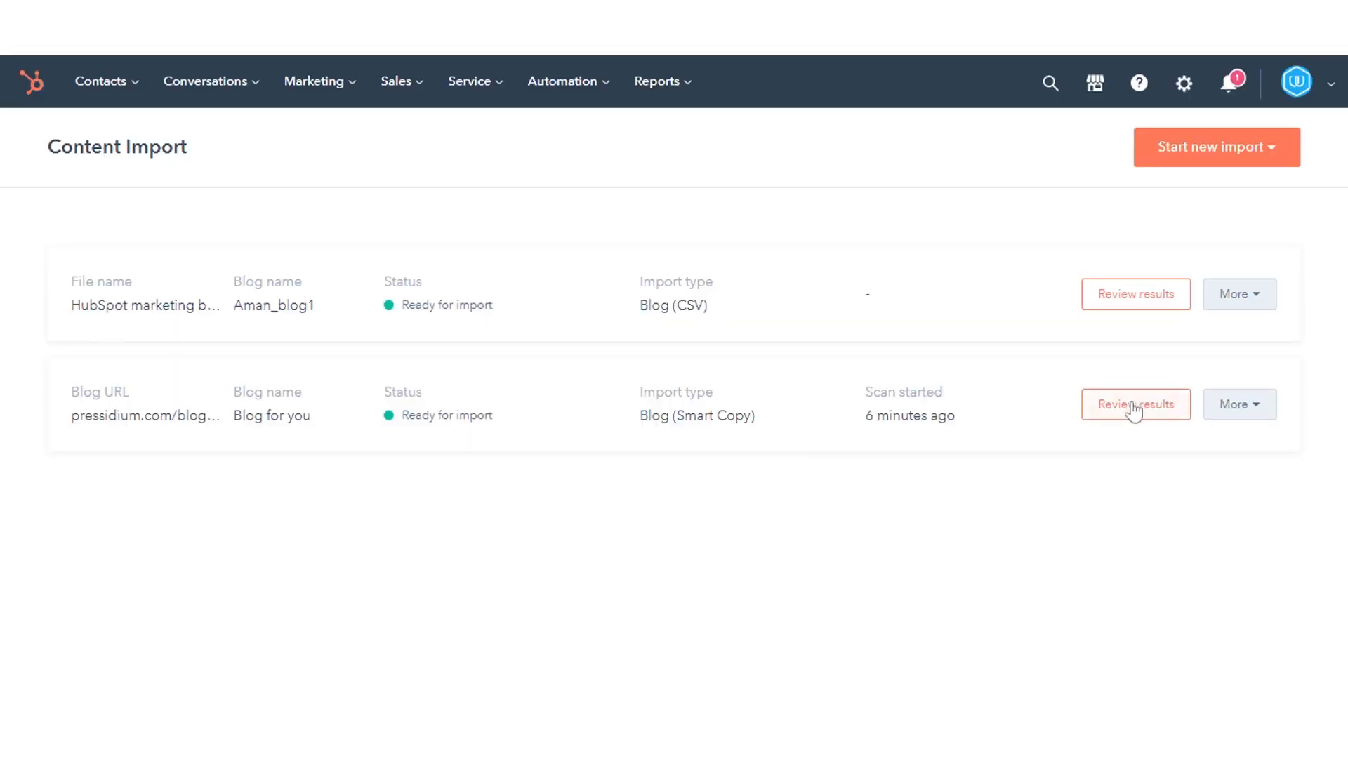
{"action": "left_click", "coordinate": [1136, 404]}
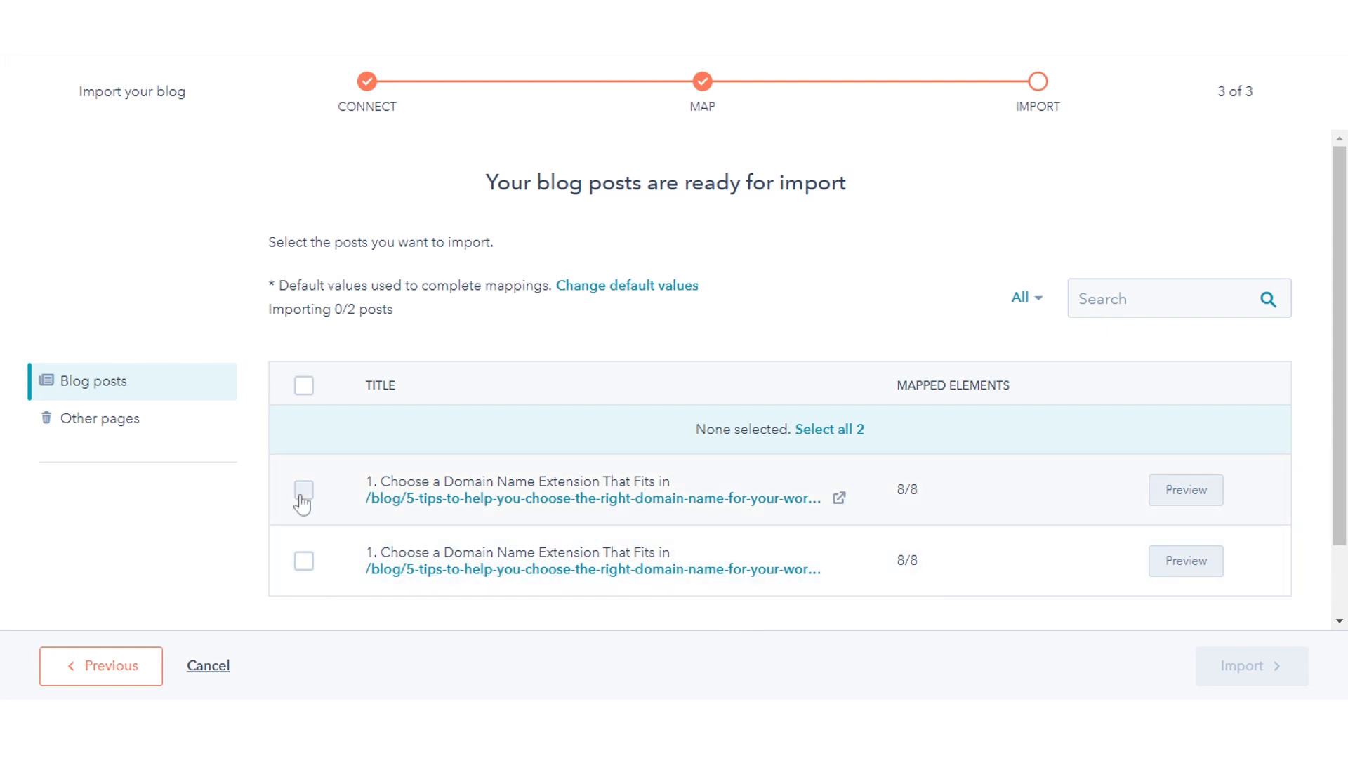
{"action": "left_click", "coordinate": [303, 490]}
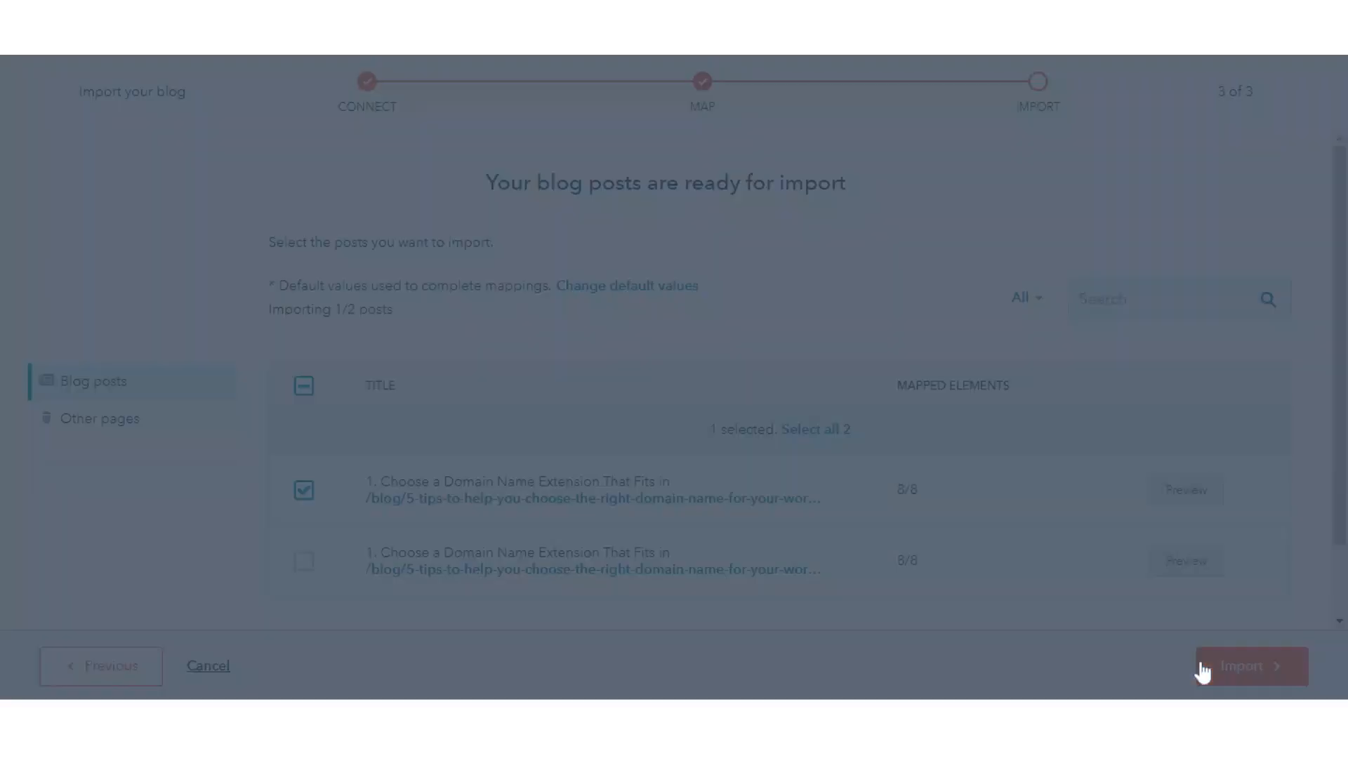
Check the Published import option for the selected post, then cancel the dialog.
{"action": "left_click", "coordinate": [1251, 666]}
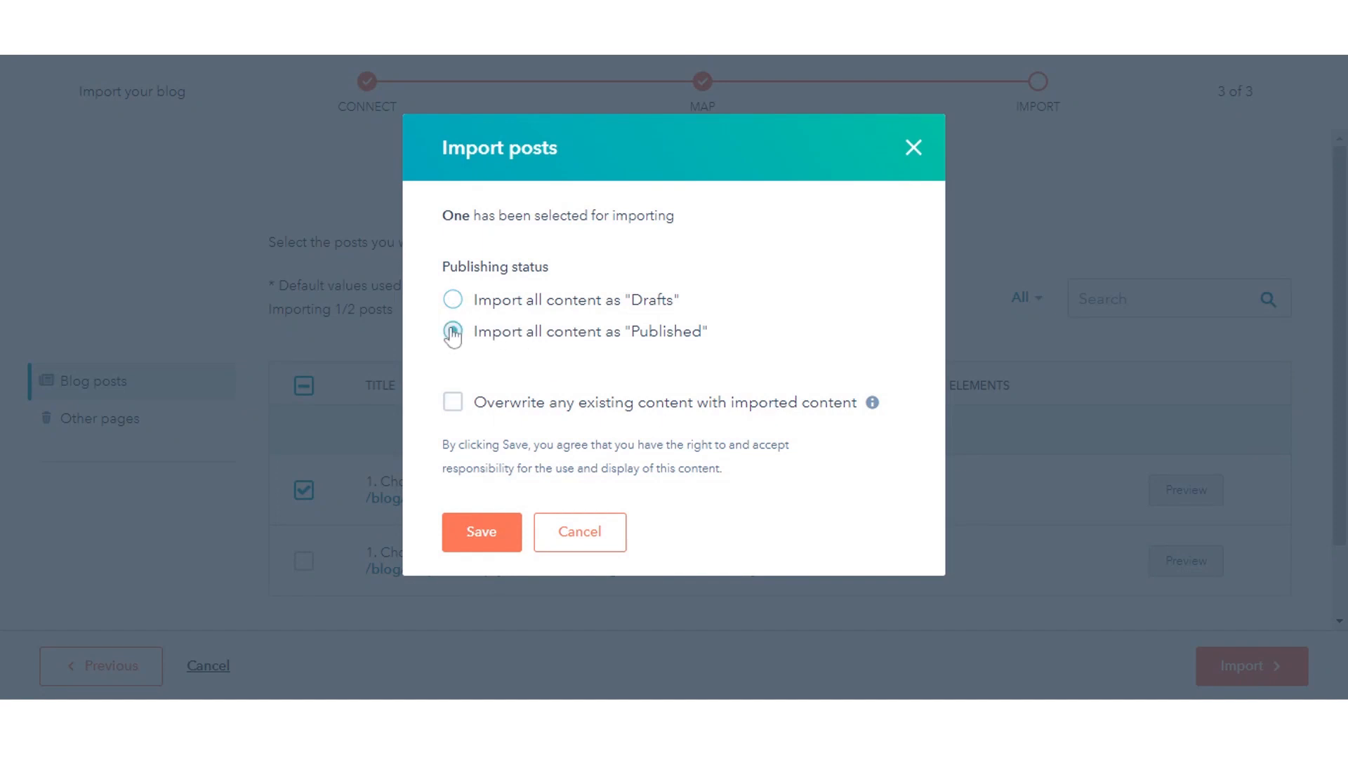
{"action": "left_click", "coordinate": [452, 332]}
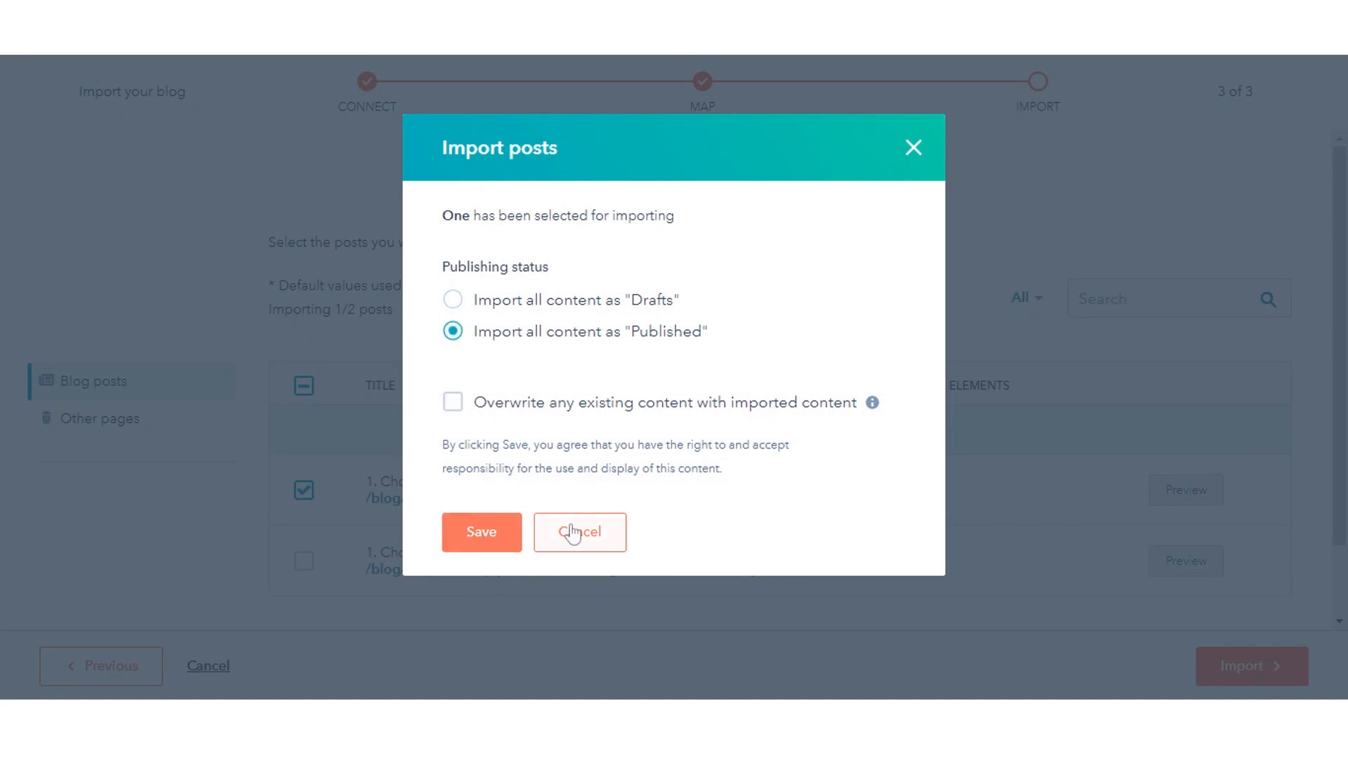
{"action": "left_click", "coordinate": [579, 532]}
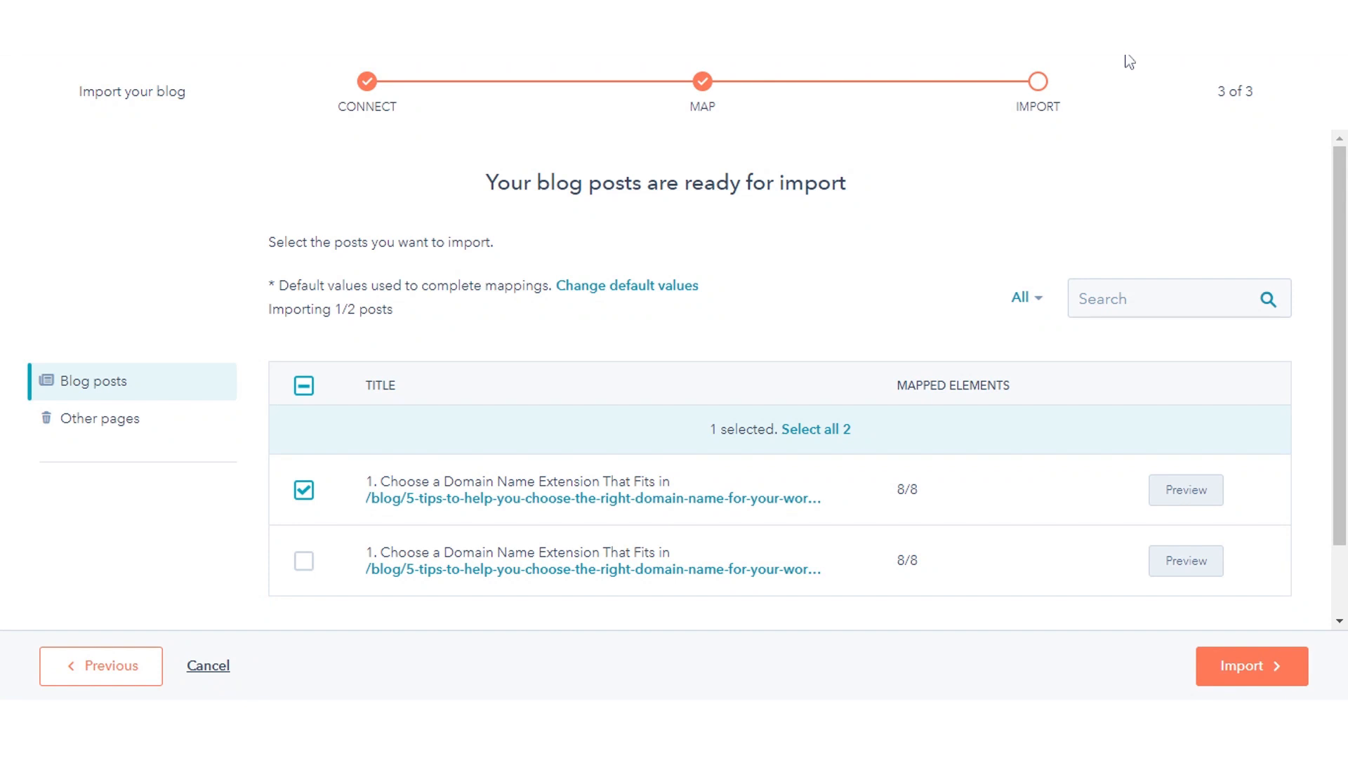